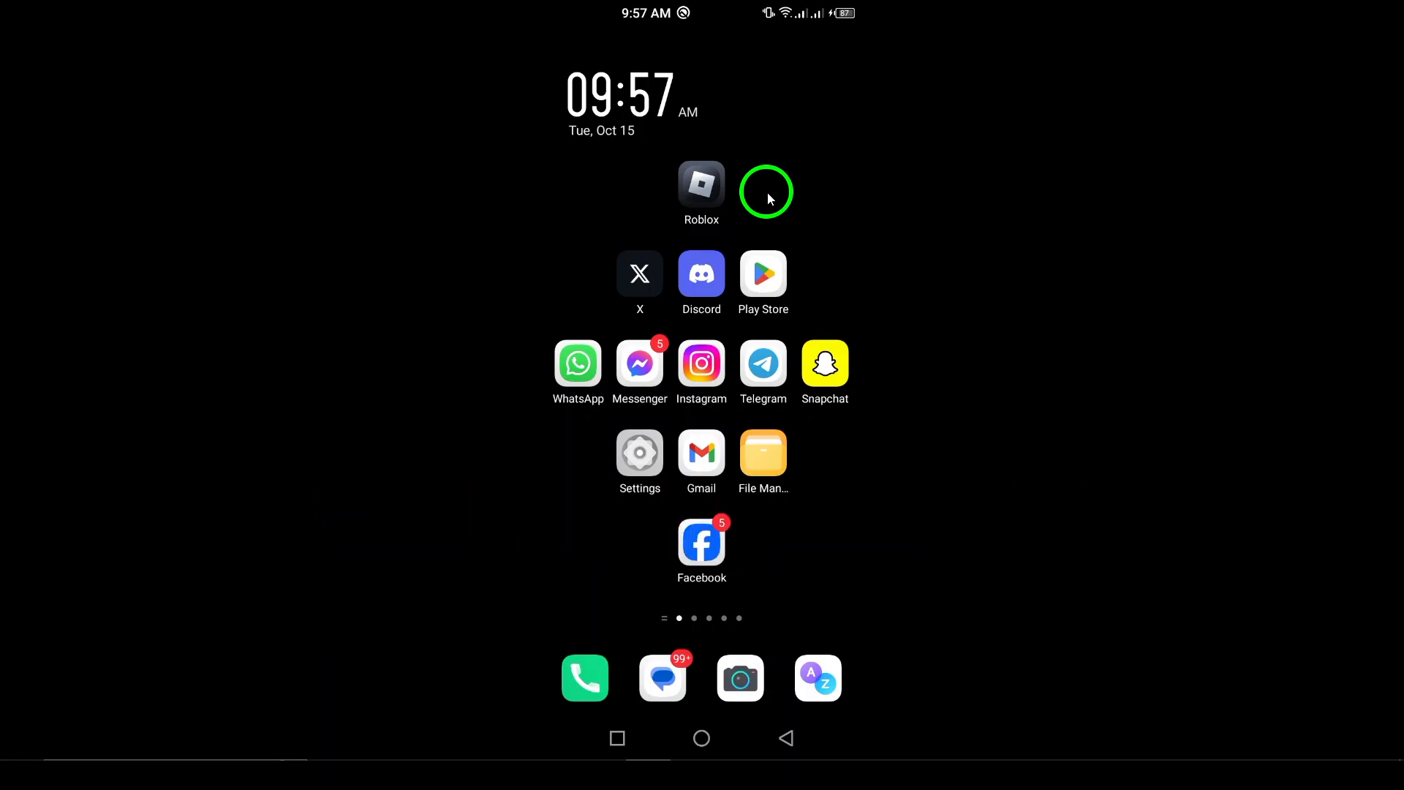
pyautogui.moveTo(768, 204)
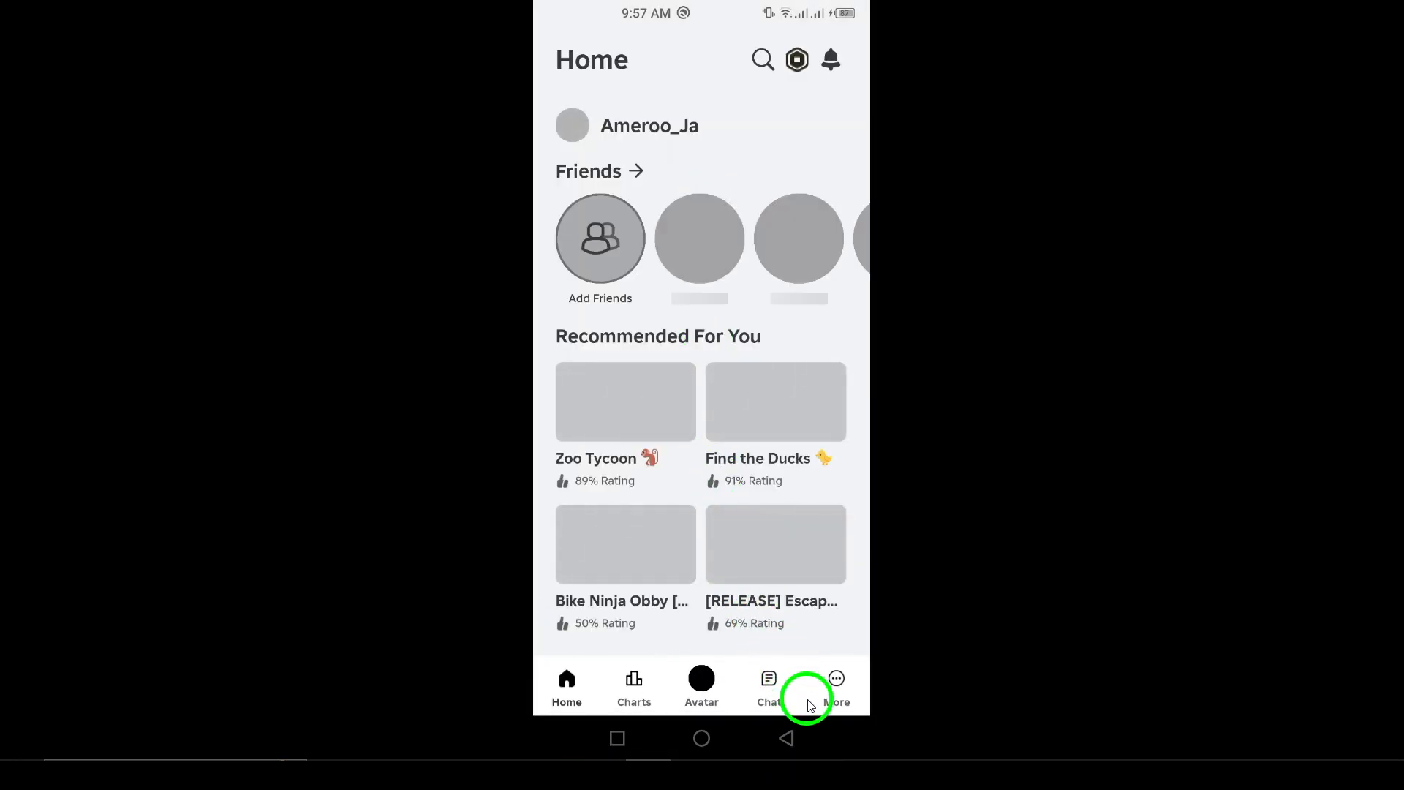
# Step: Open the Switch Accounts panel from the More page
pyautogui.click(834, 685)
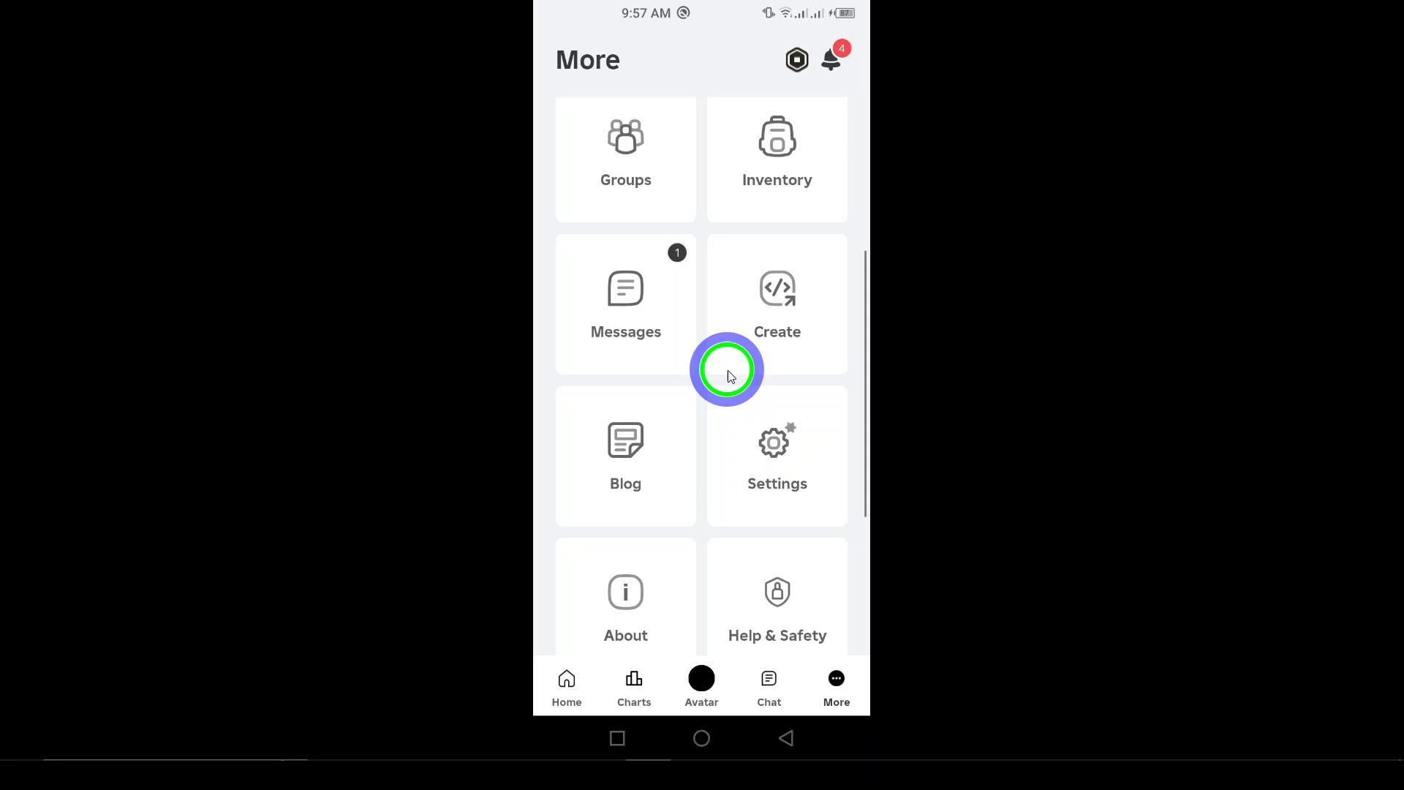
pyautogui.scroll(-3)
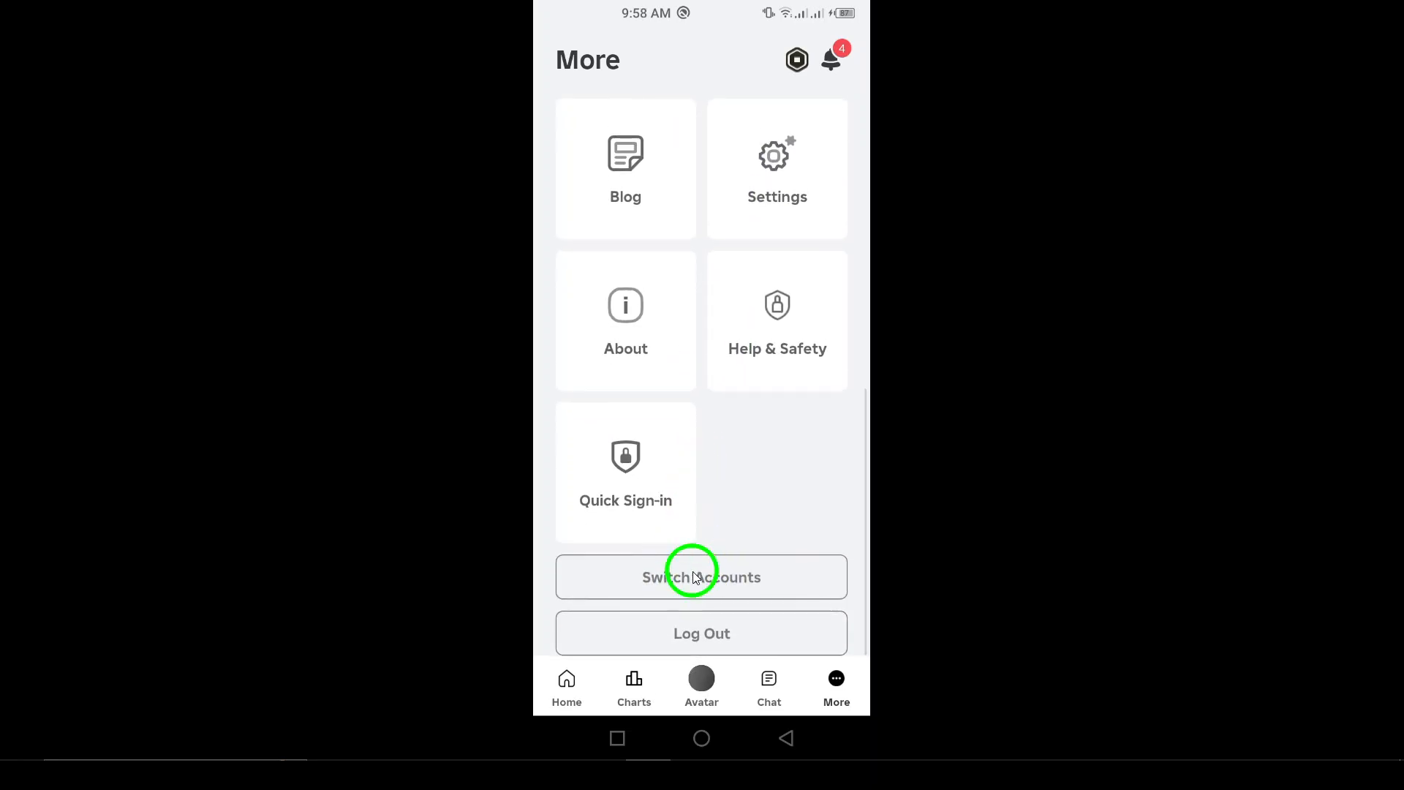
pyautogui.click(701, 576)
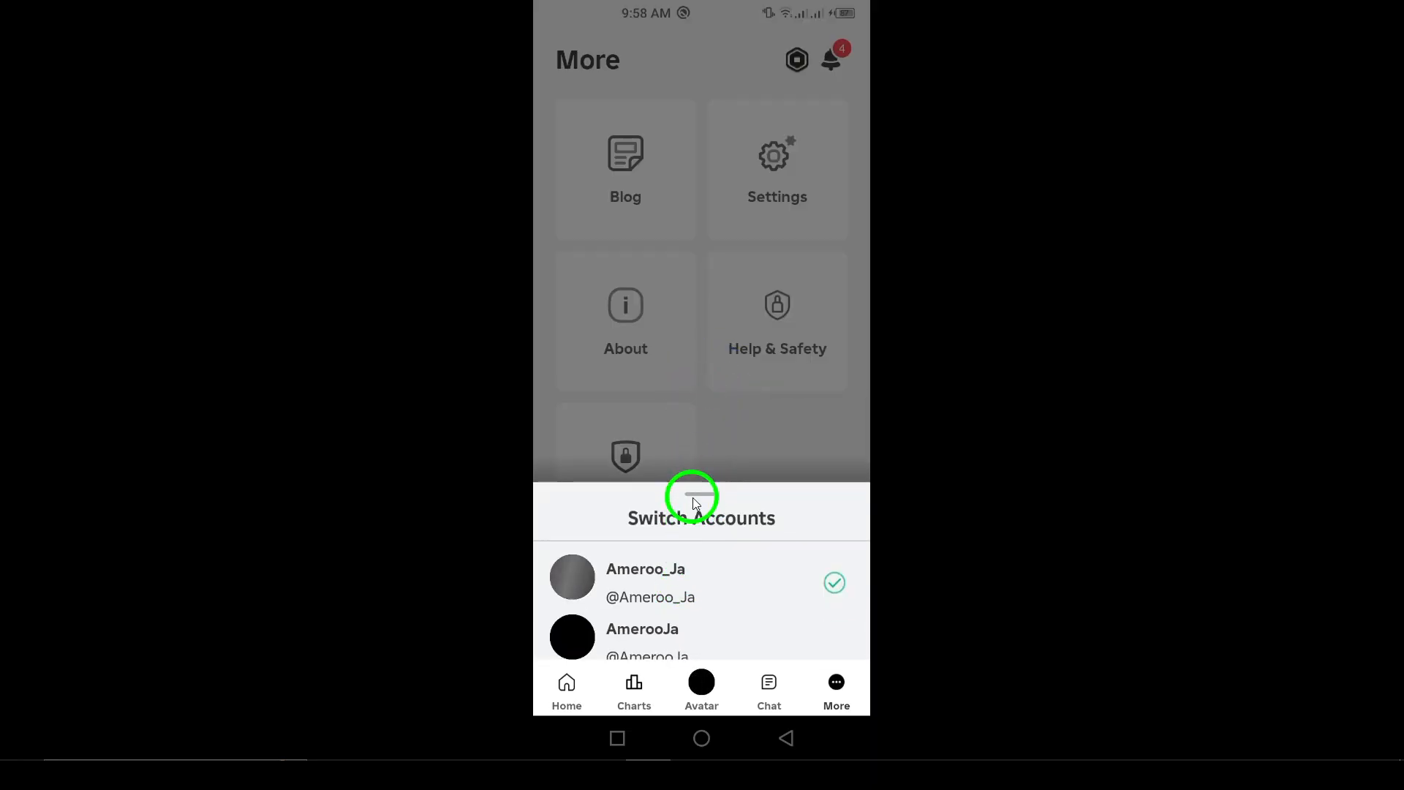
pyautogui.moveTo(717, 401)
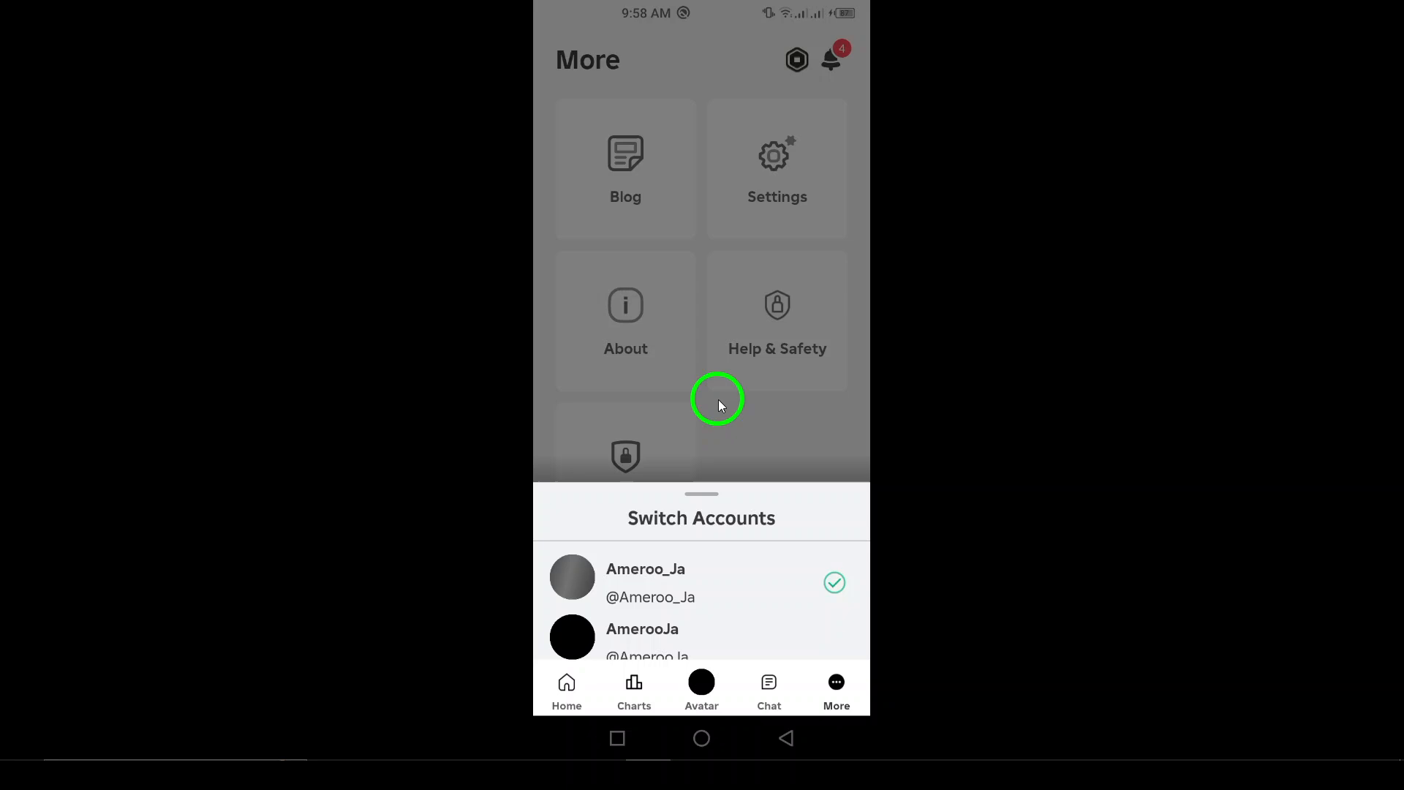
pyautogui.moveTo(667, 534)
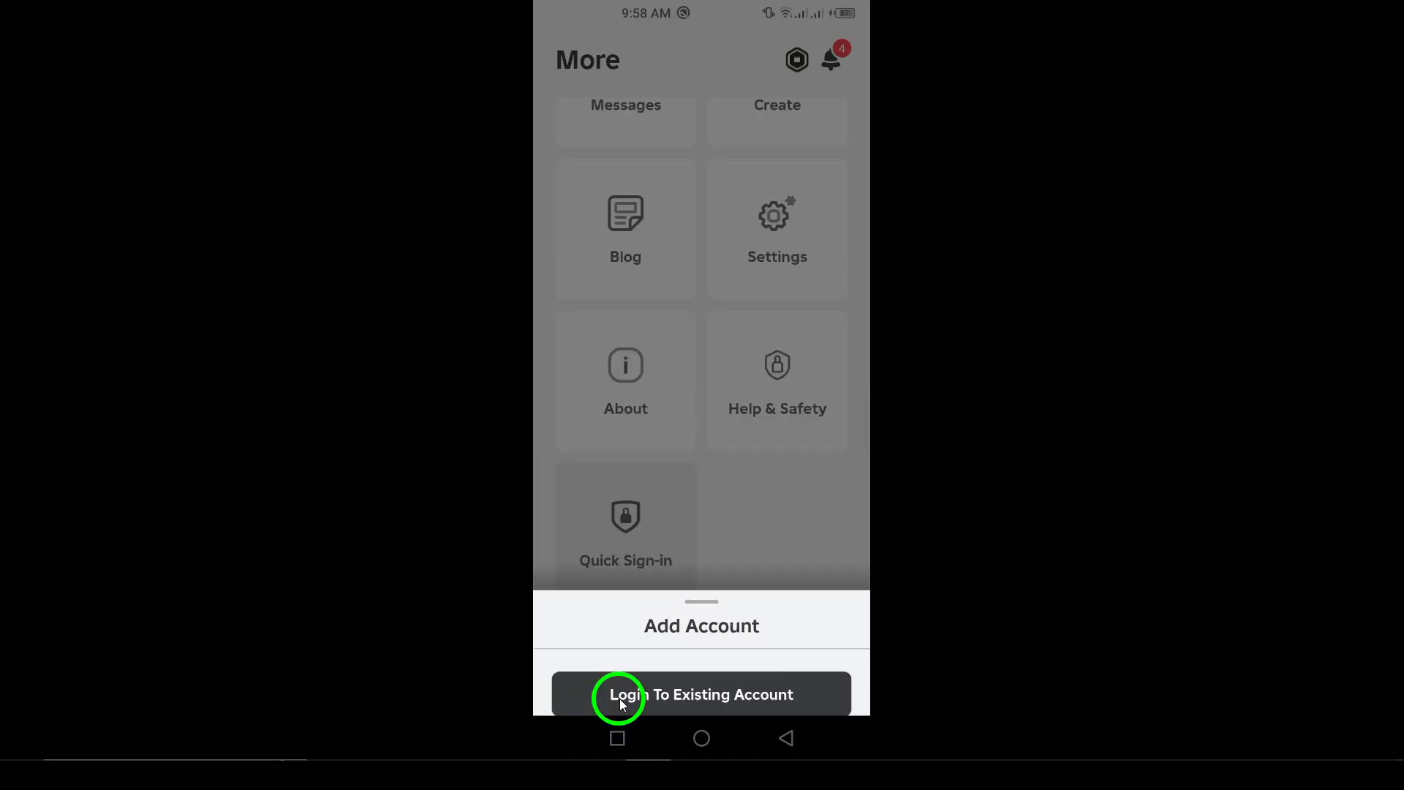
# Step: Log in to the existing account and return to the Home feed
pyautogui.click(701, 694)
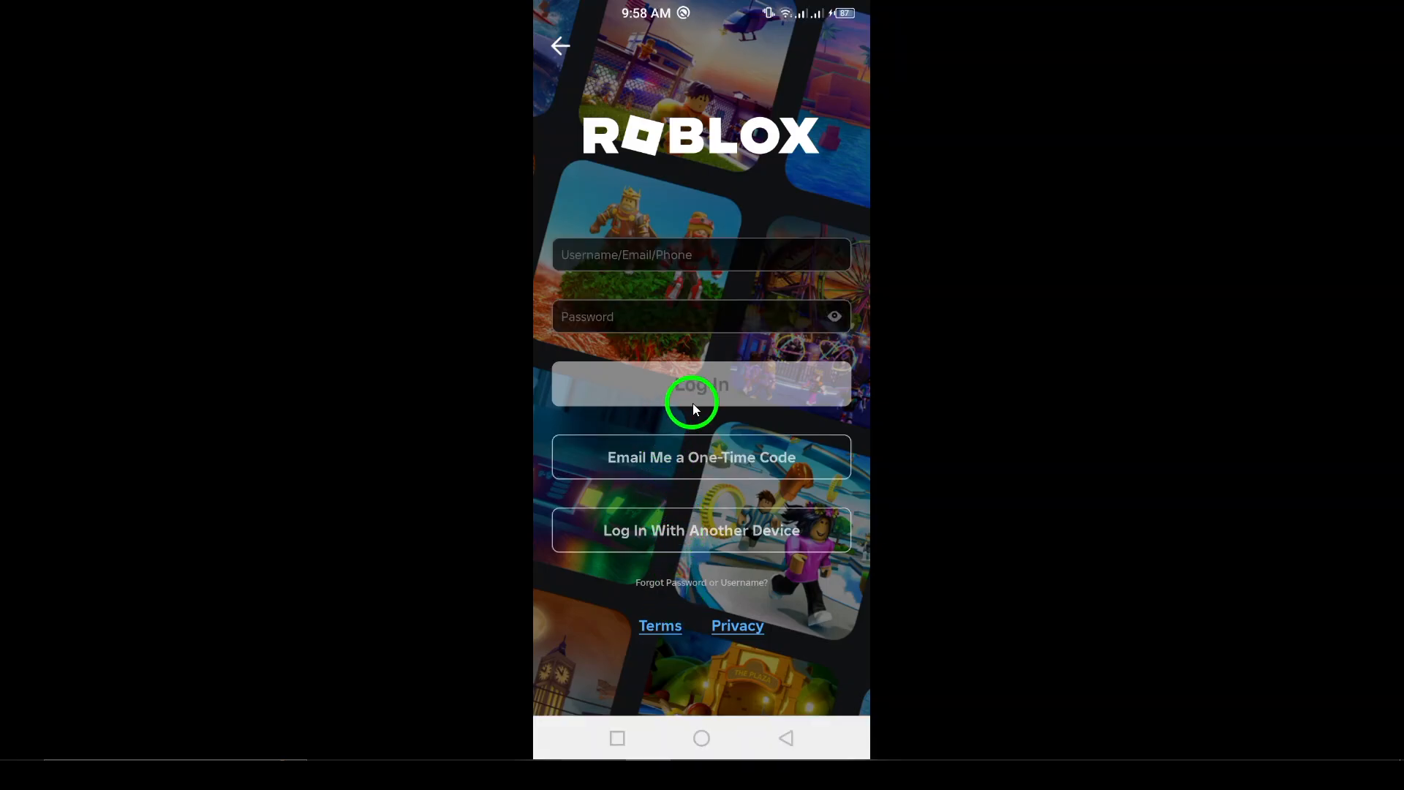
pyautogui.click(701, 384)
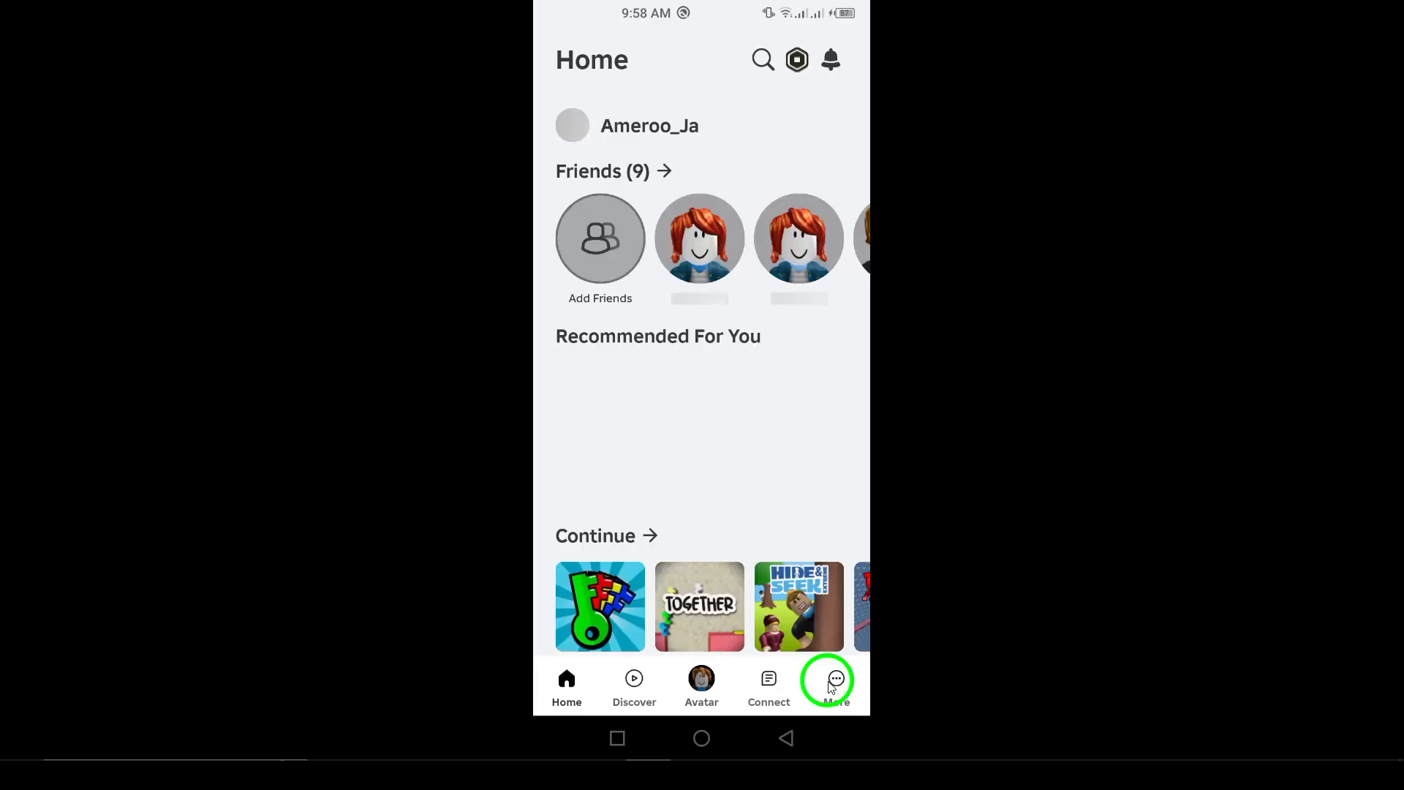
# Step: Show the Switch Accounts and Log Out buttons at the bottom of the More page
pyautogui.click(834, 685)
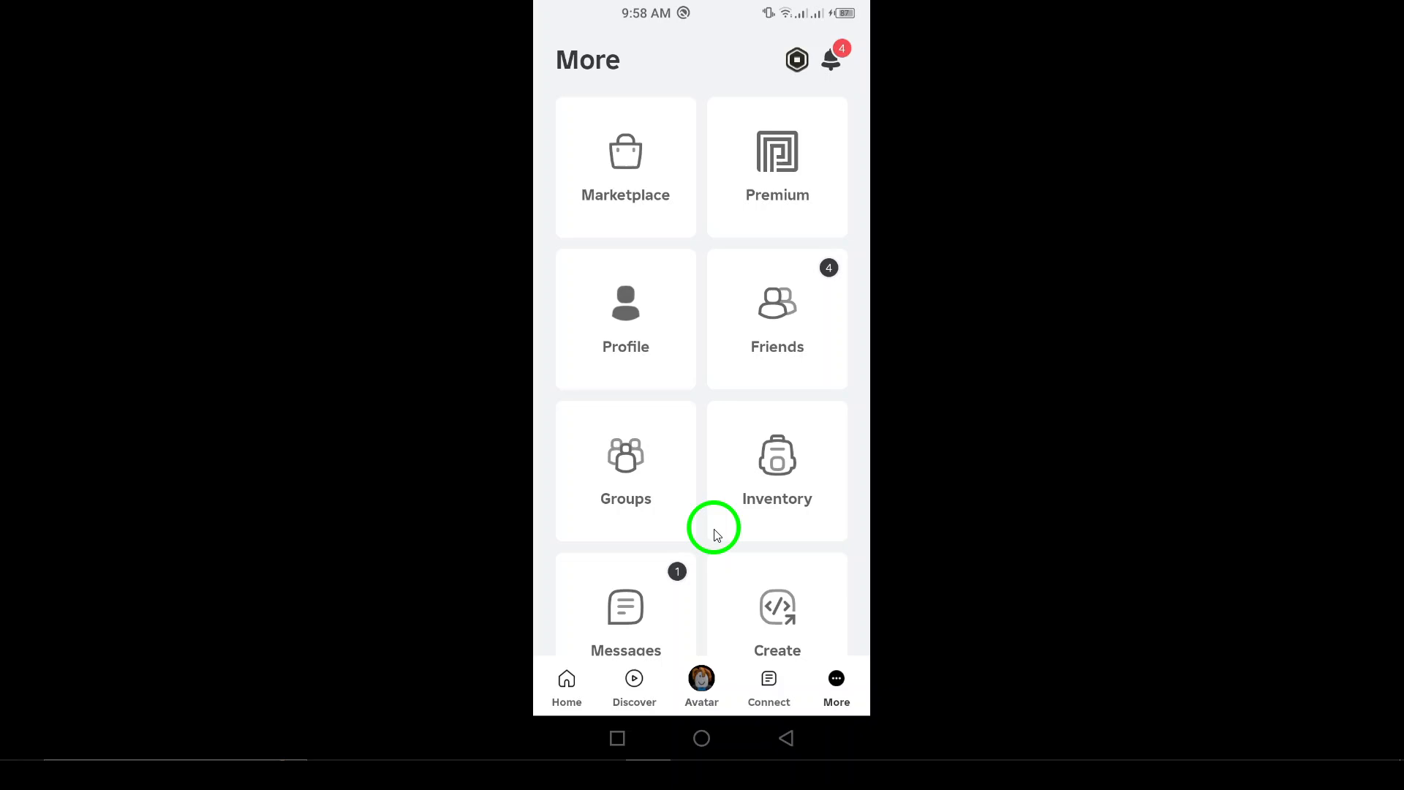
pyautogui.moveTo(740, 298)
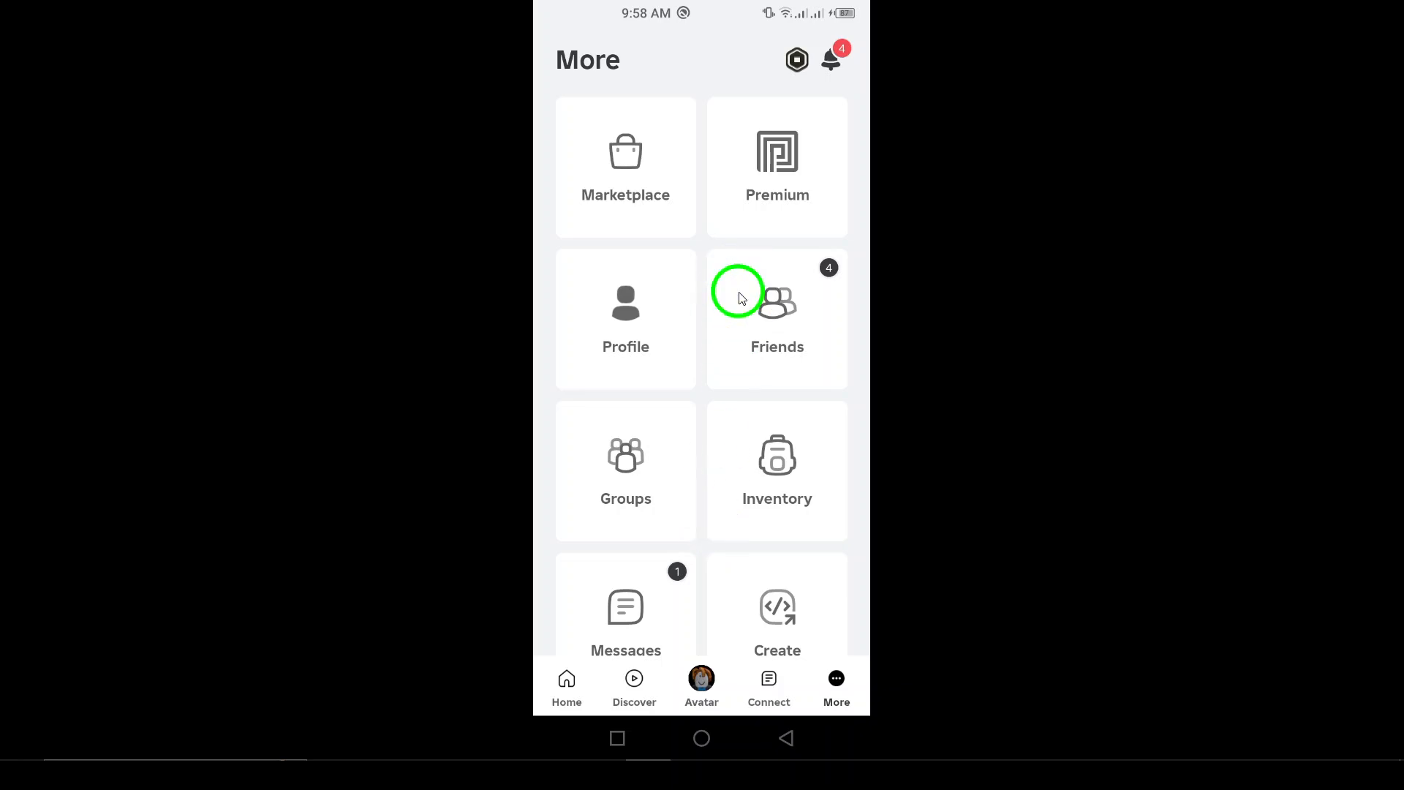
pyautogui.moveTo(736, 231)
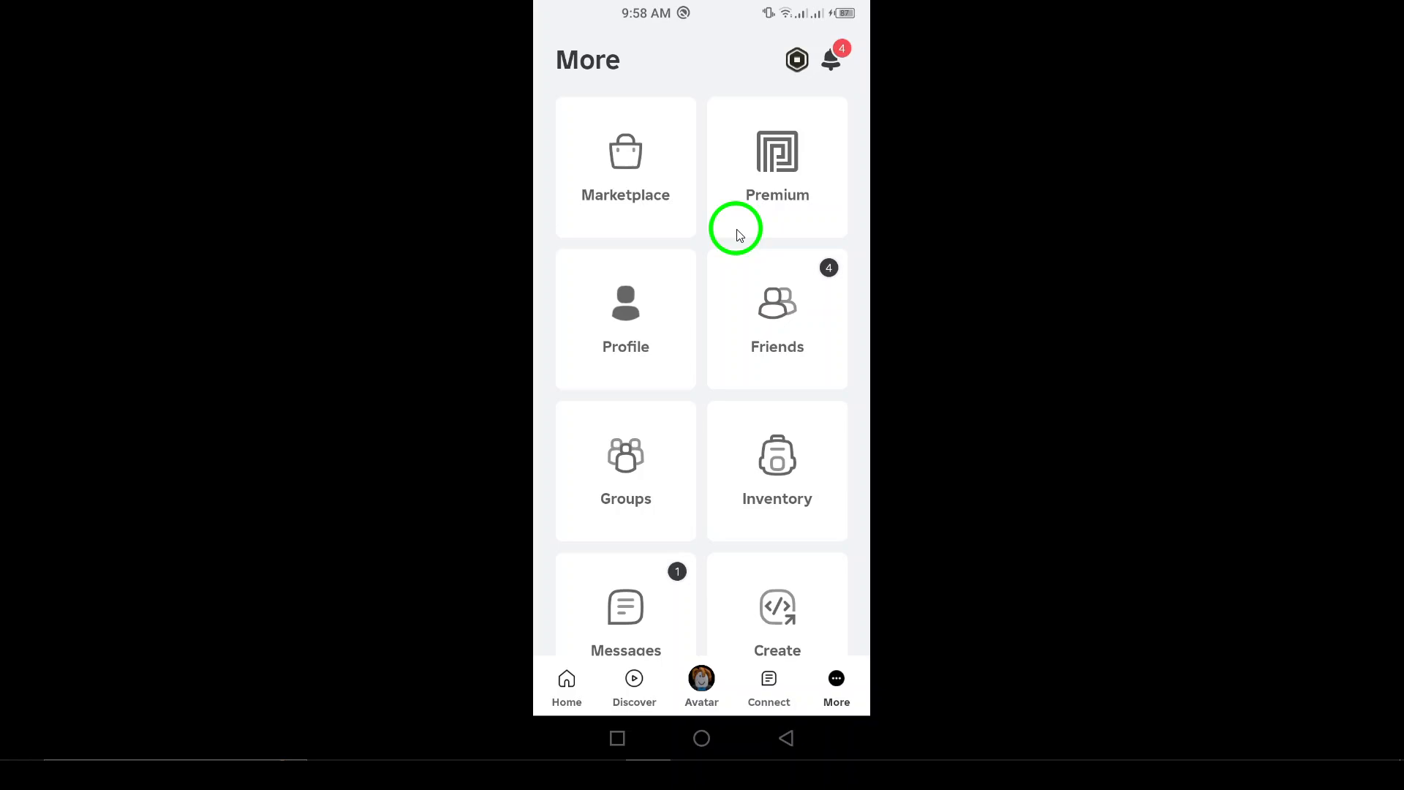
pyautogui.scroll(-3)
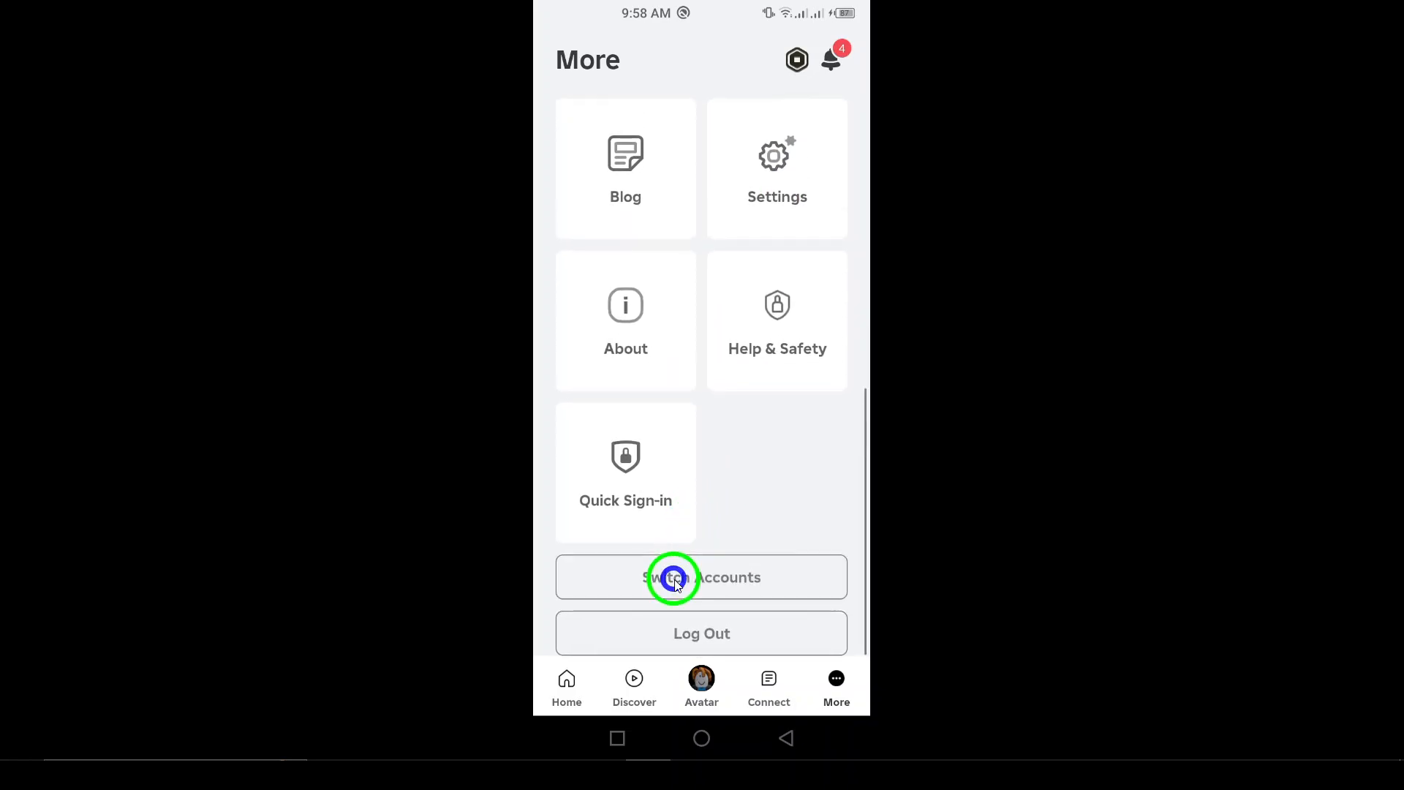
# Step: Choose Add Account from Switch Accounts to reach the login screen
pyautogui.click(701, 577)
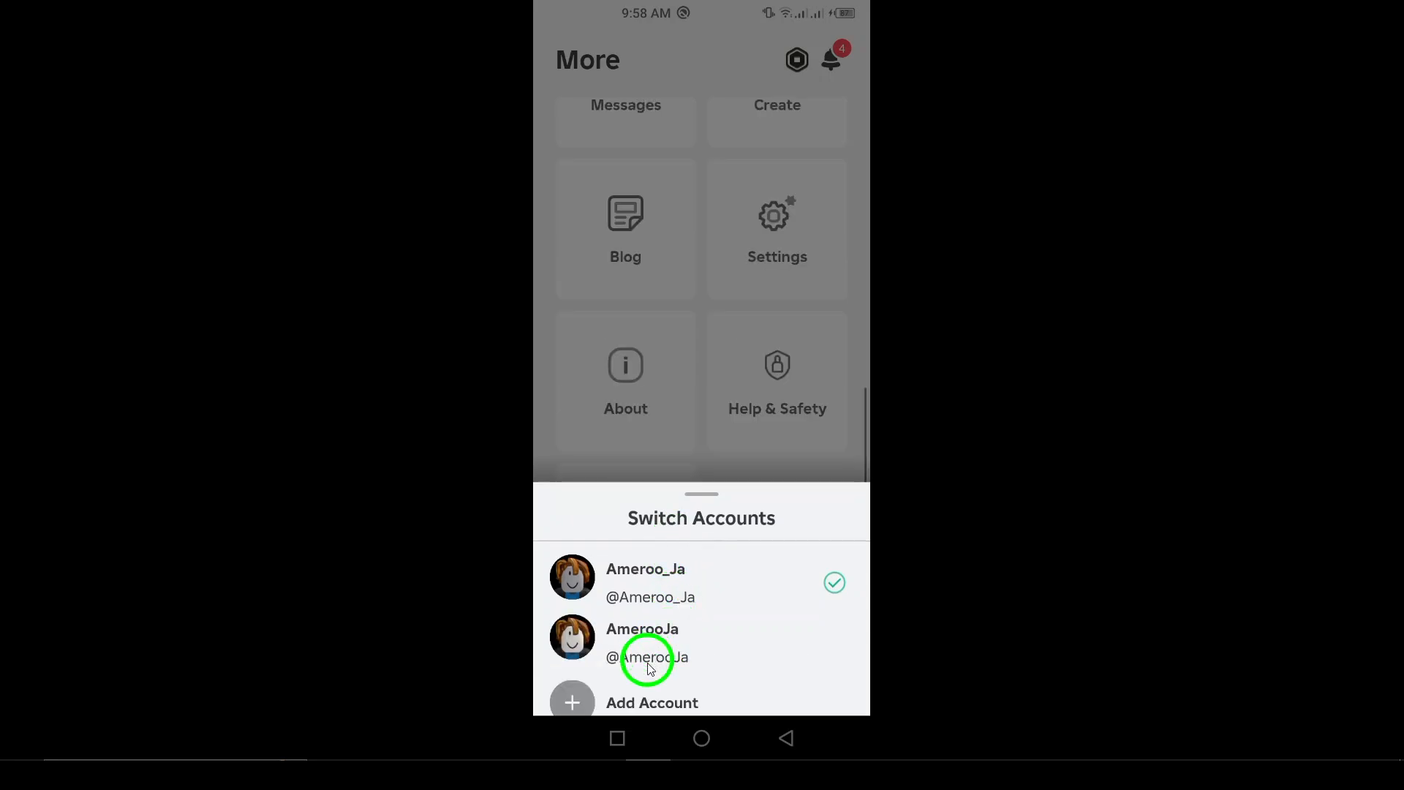
pyautogui.click(642, 642)
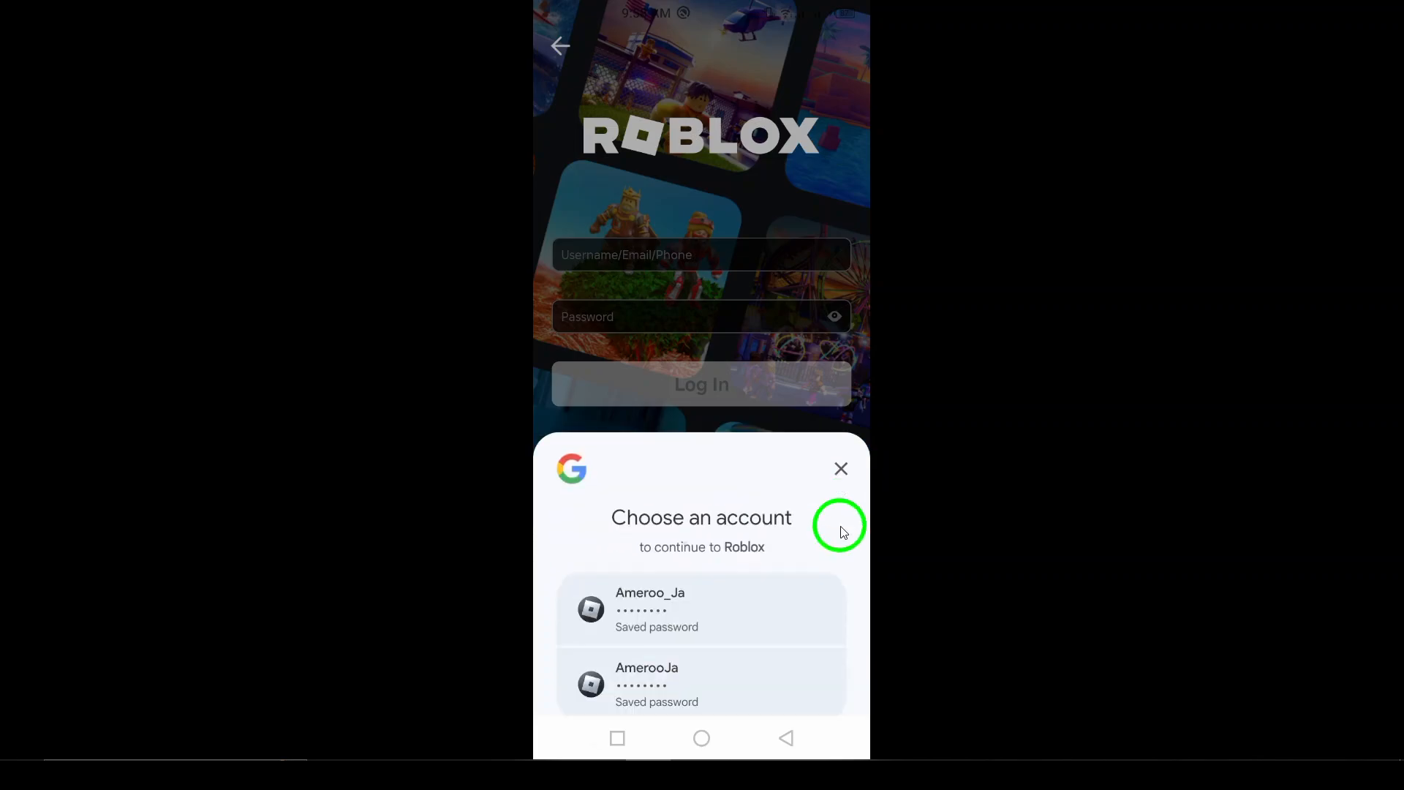
# Step: Dismiss the saved-account picker and go to 'Forgot Password or Username?'
pyautogui.click(840, 468)
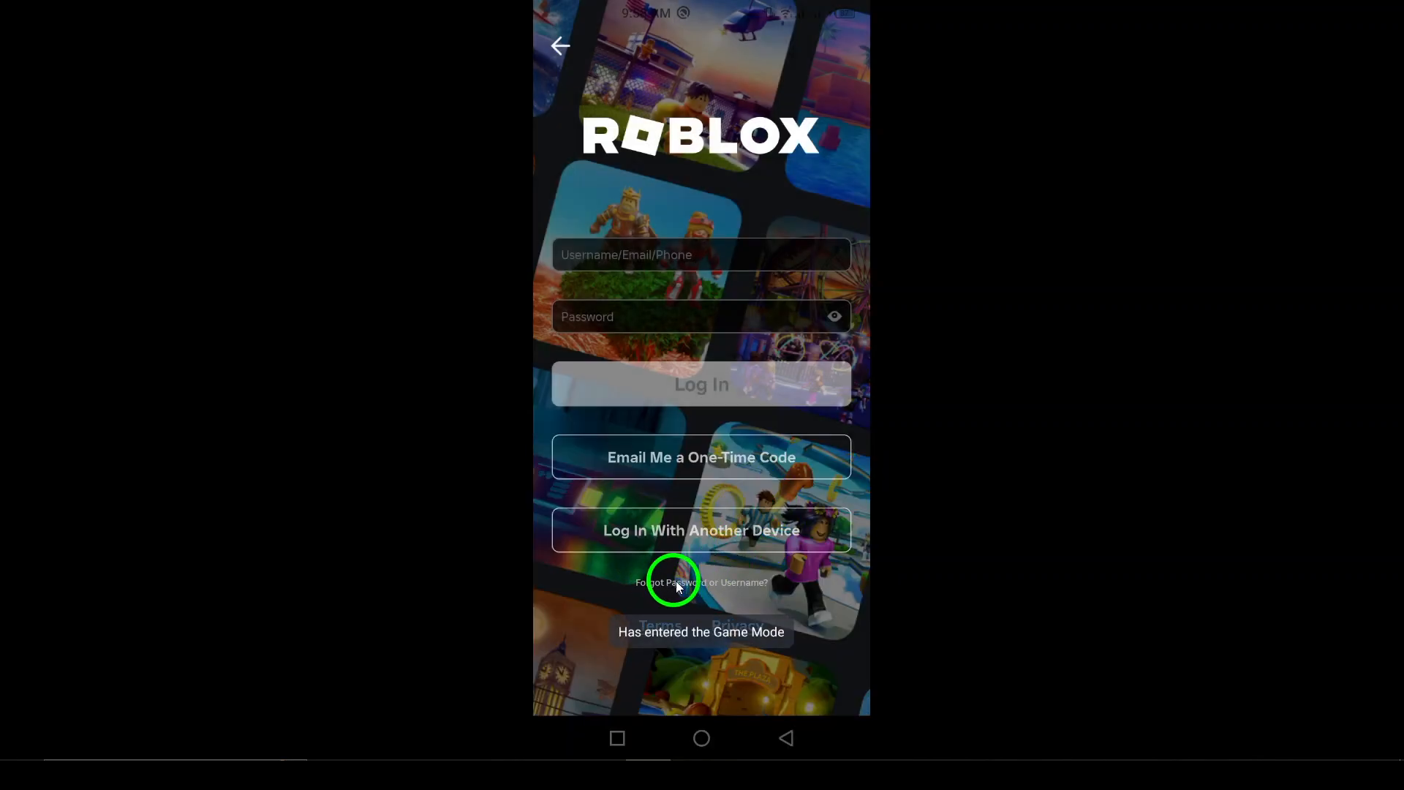
pyautogui.click(701, 582)
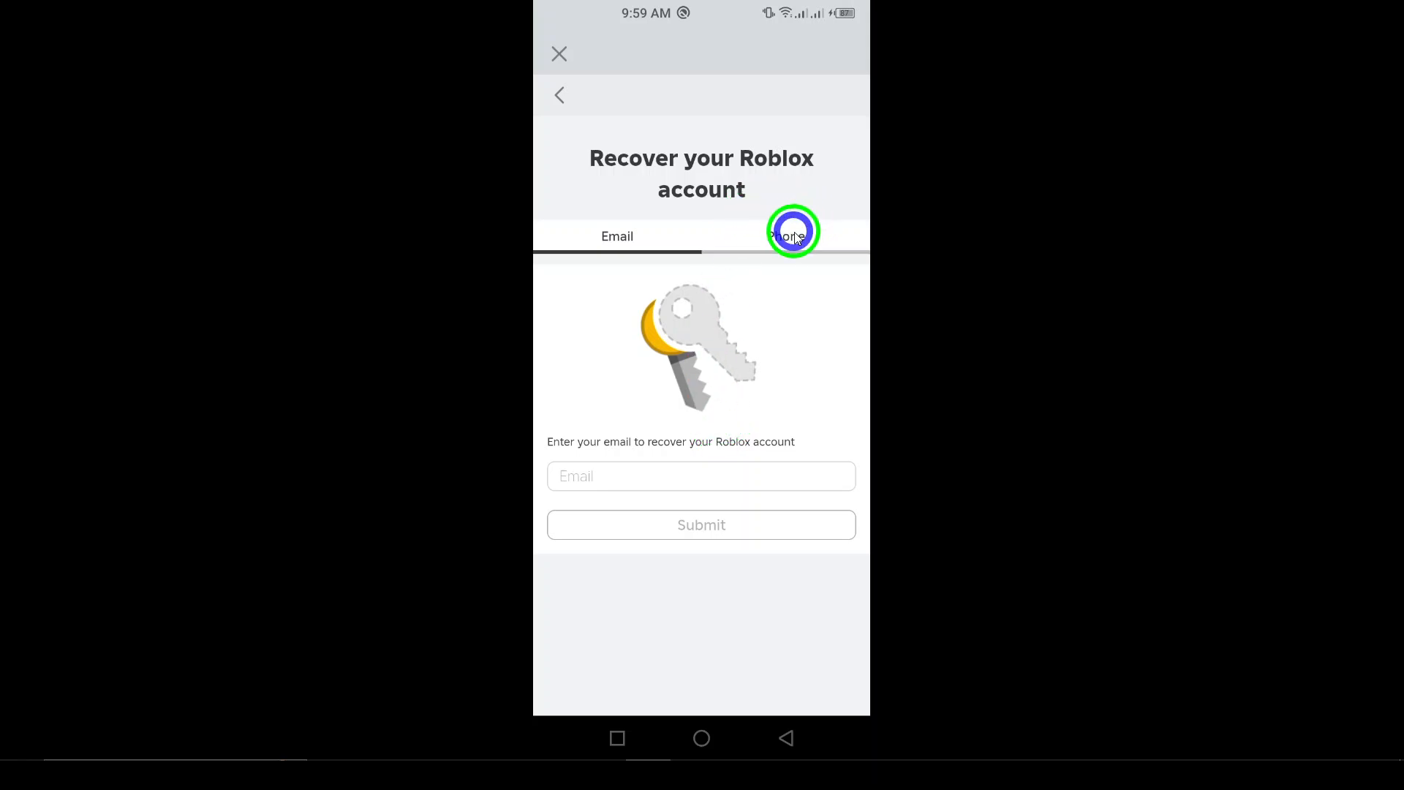
pyautogui.click(617, 235)
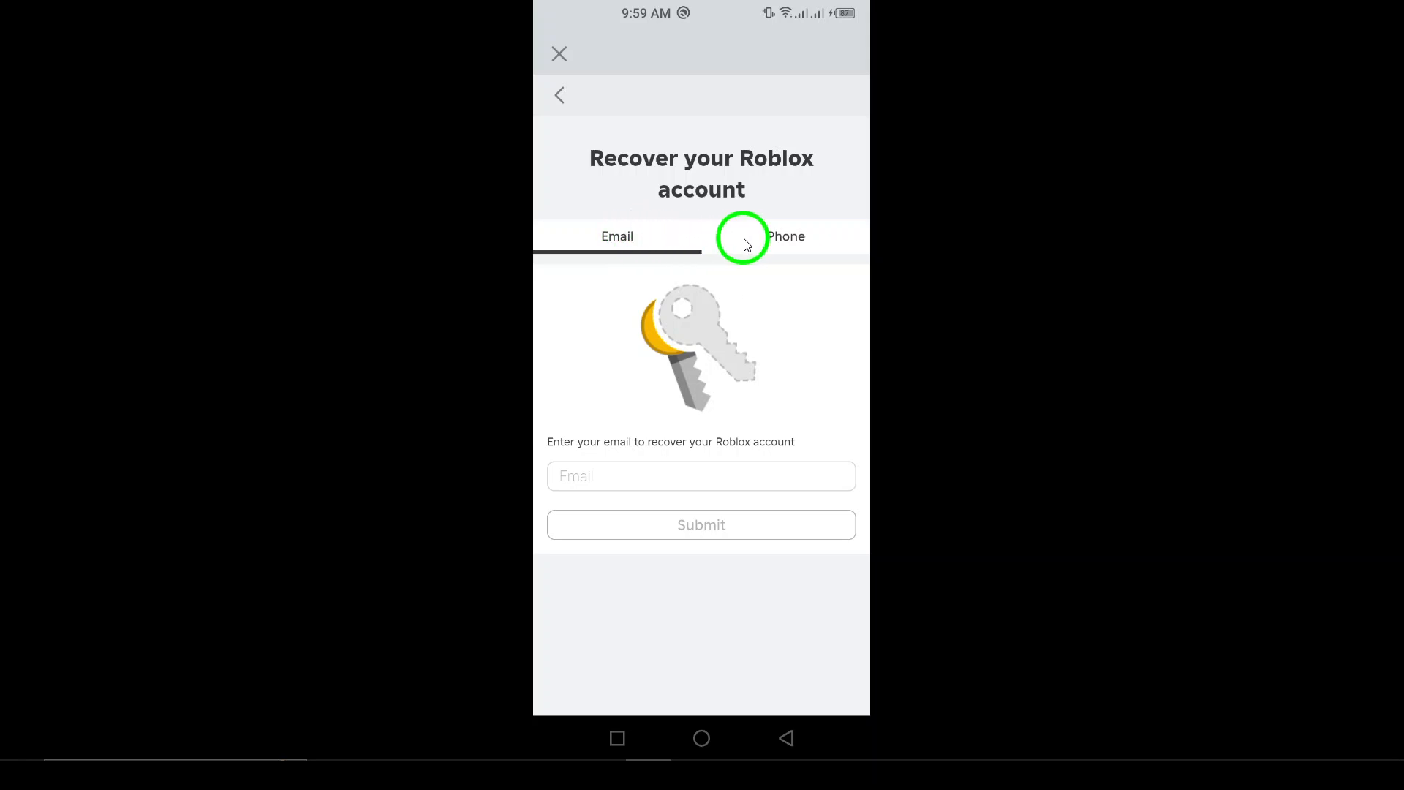
pyautogui.moveTo(728, 311)
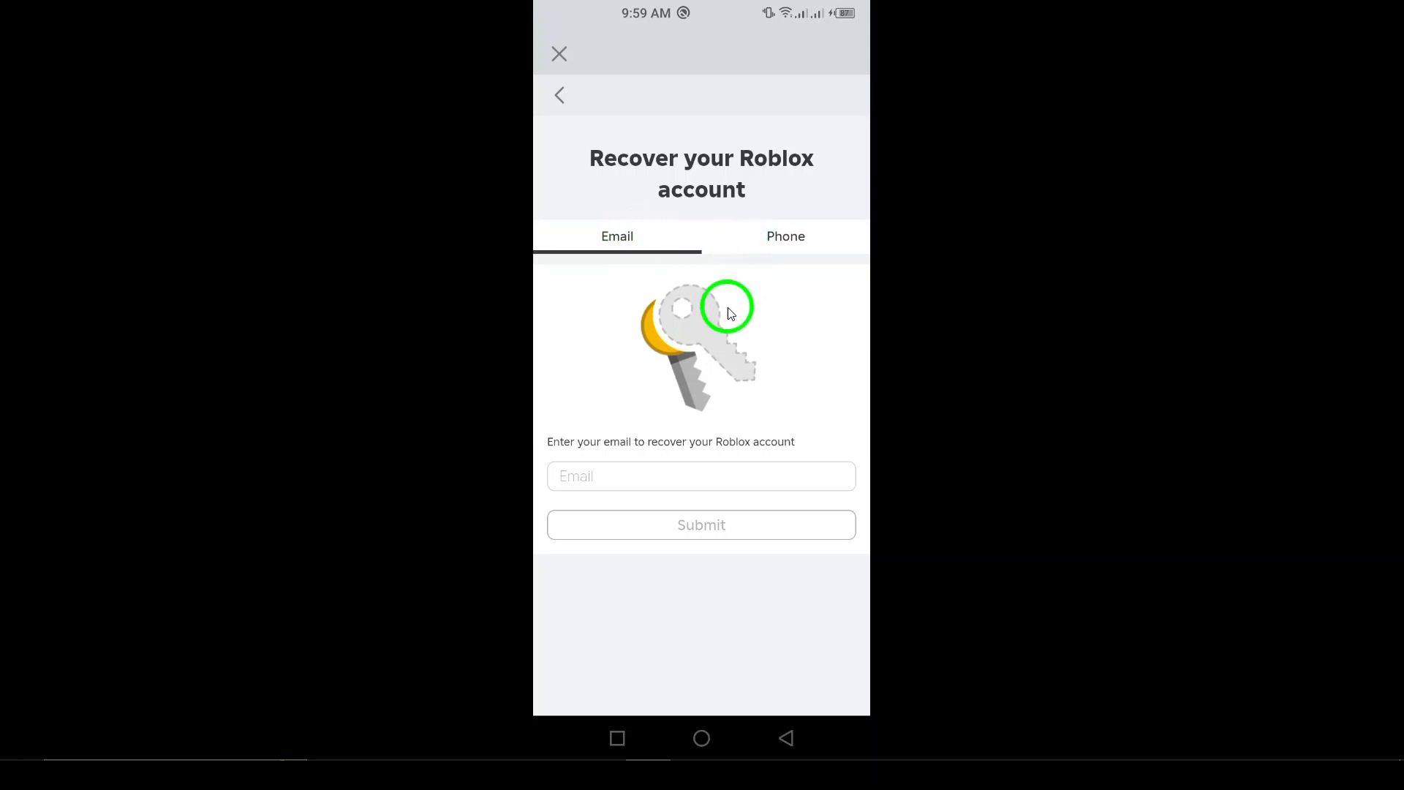